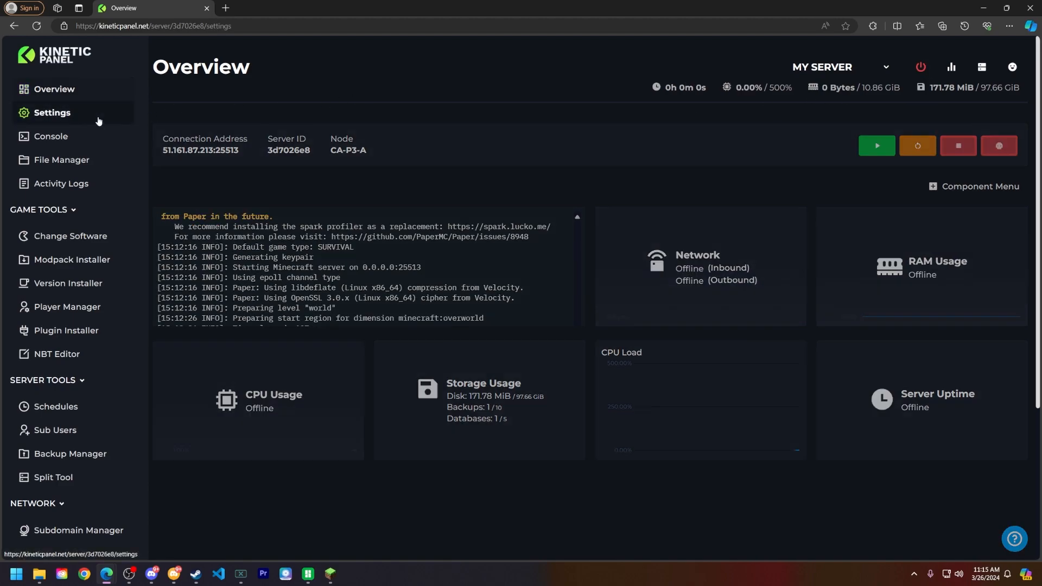
Go to the server's Settings page to reach its Server Properties
left_click(51, 112)
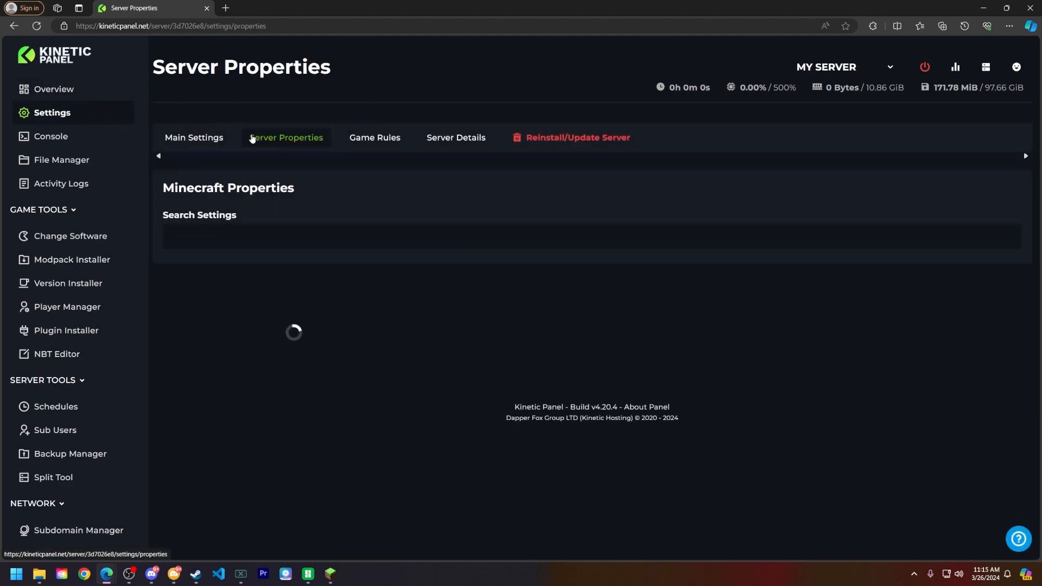
Filter the settings by 'view' and set View Distance from 10 to 20
type("view")
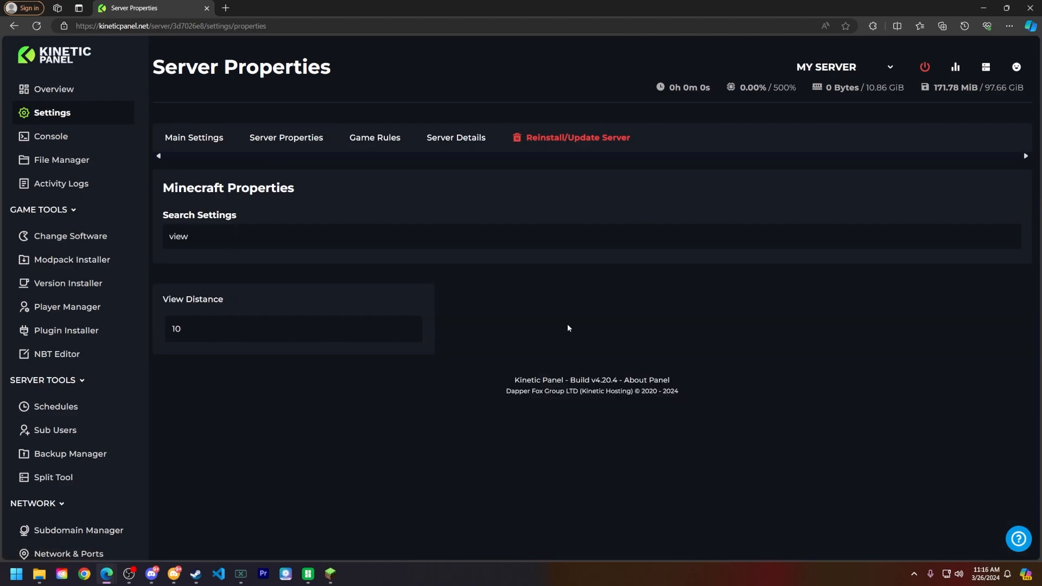
type("20")
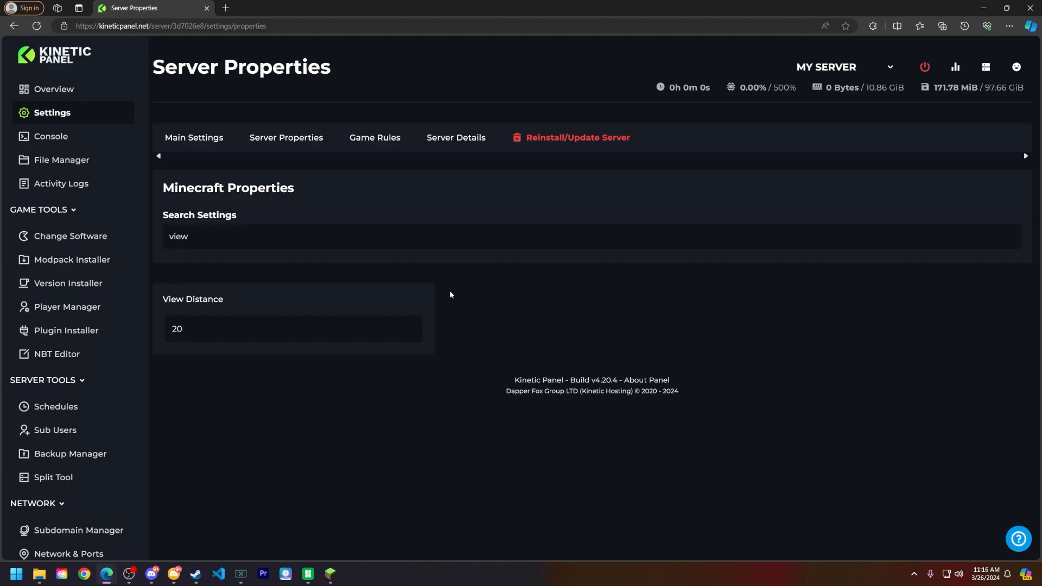
mouse_move(430, 338)
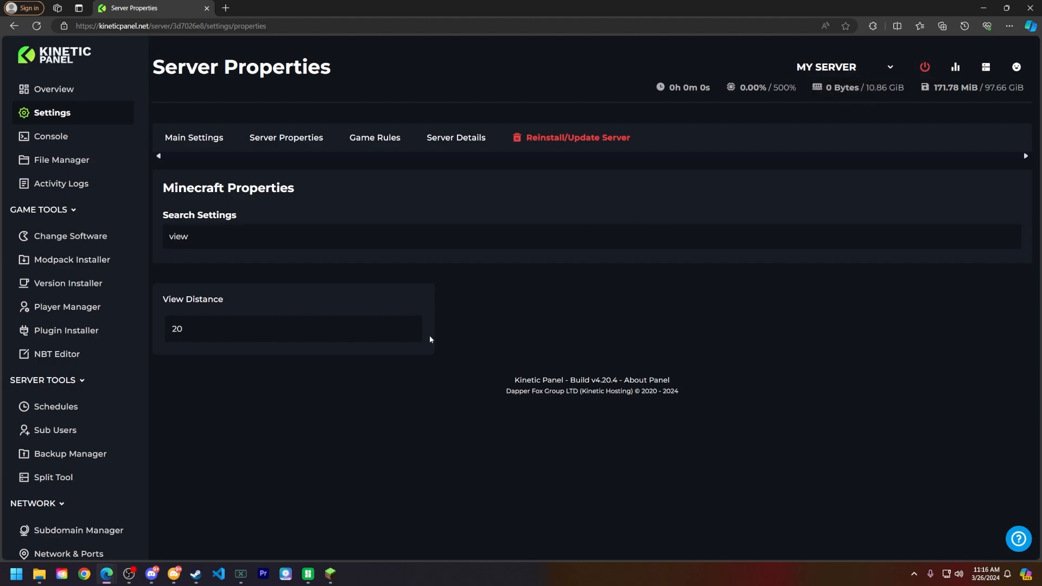